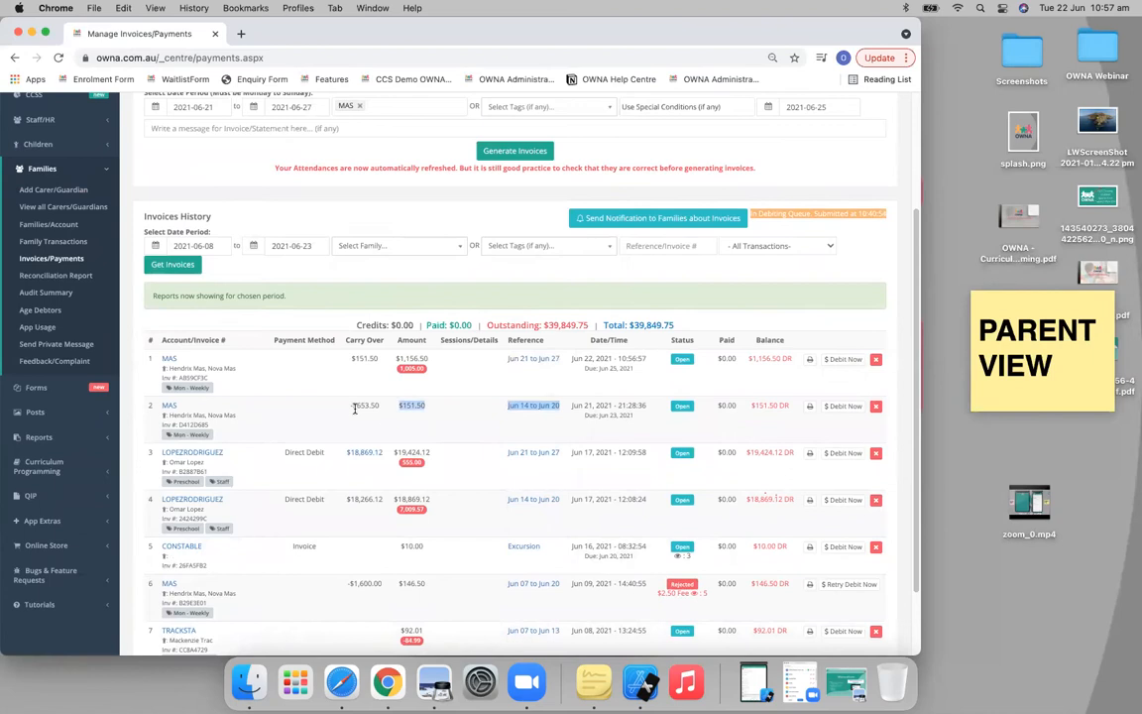
Open the family's transaction statement from the first invoice's reference link in a new tab
right_click(533, 357)
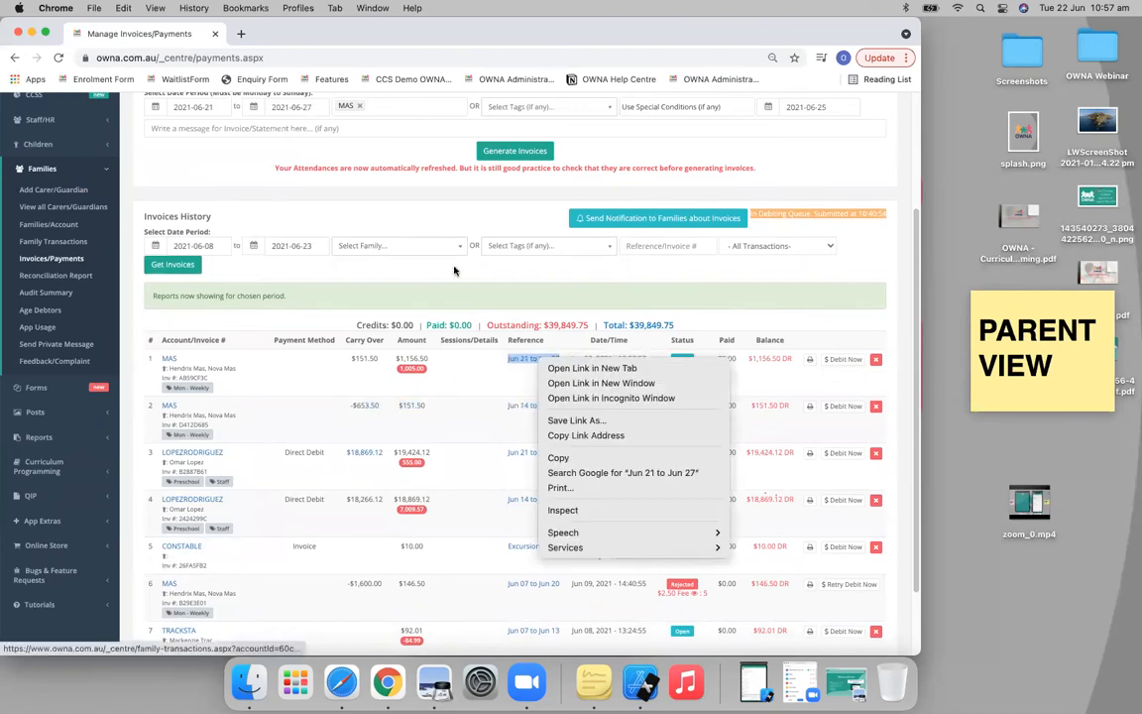
click(591, 367)
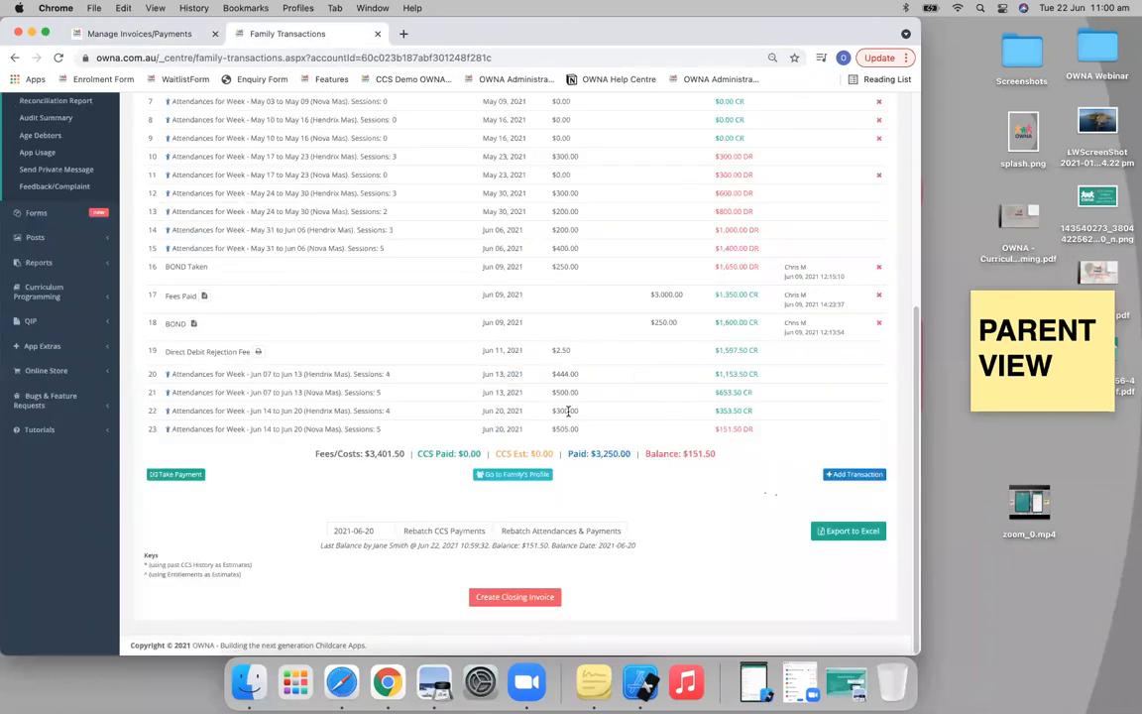